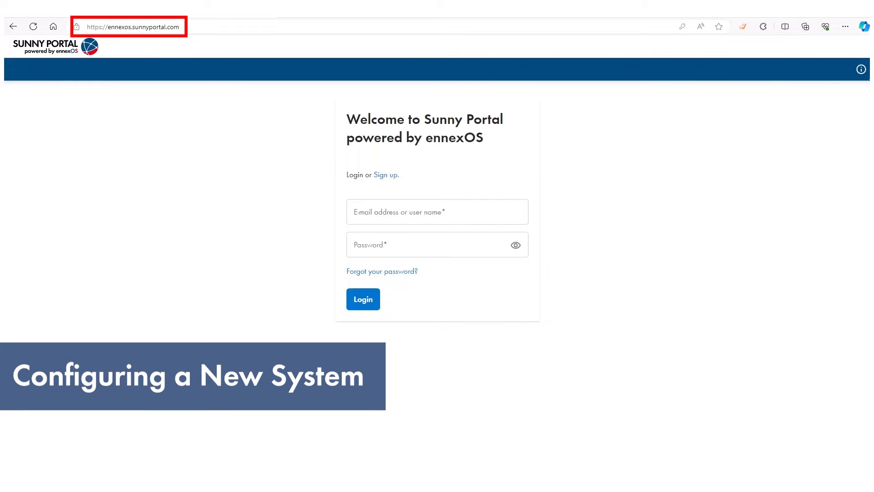
left_click(437, 211)
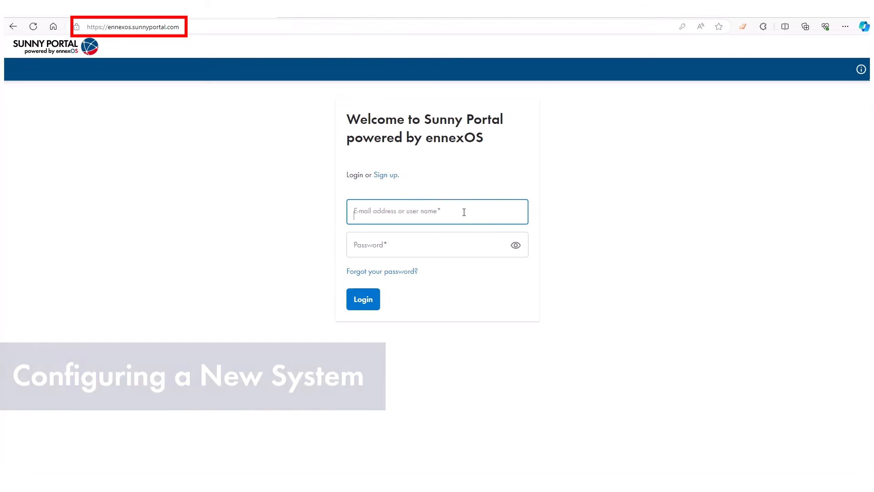
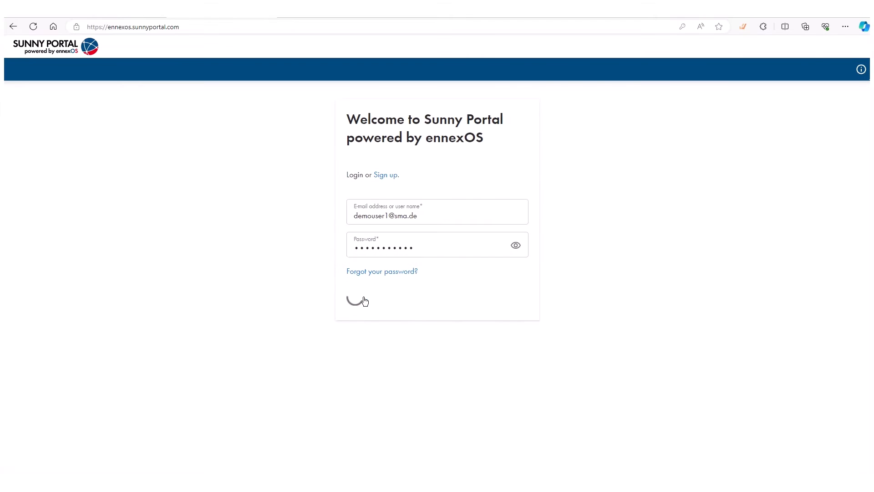
left_click(357, 301)
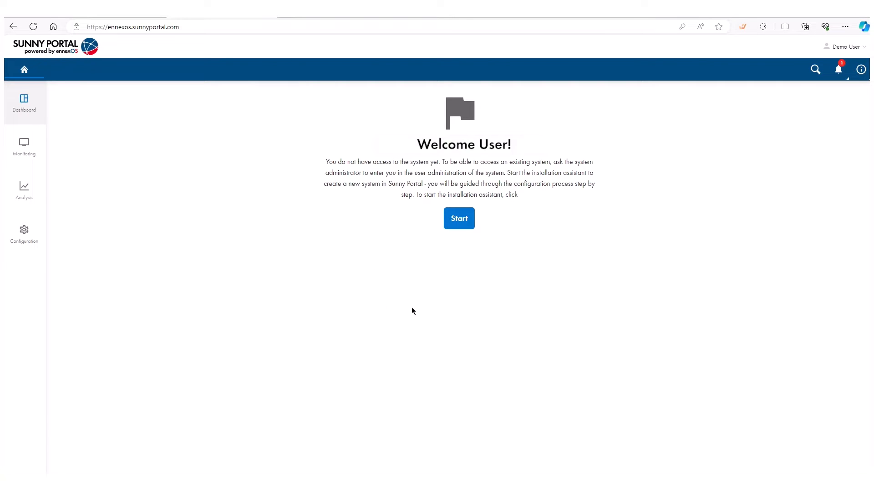
Start the create-system wizard from Configuration, keeping 'Create system' selected.
left_click(24, 232)
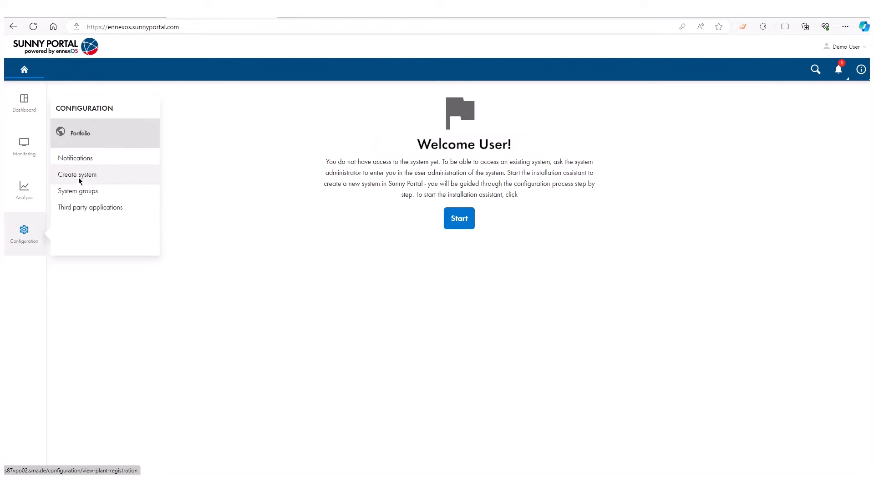
left_click(77, 174)
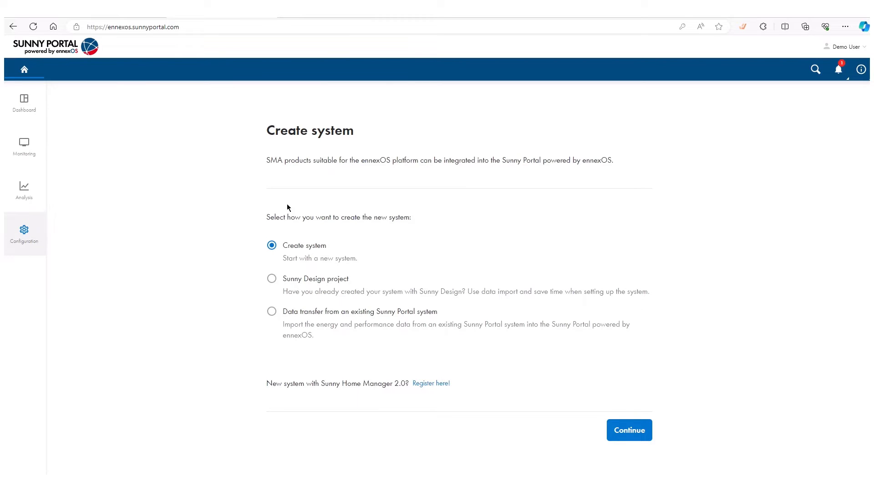
mouse_move(612, 406)
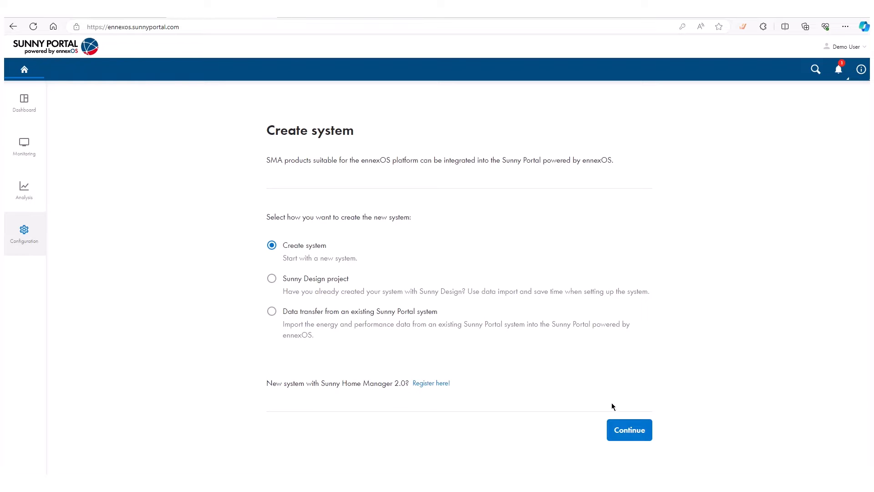
left_click(629, 430)
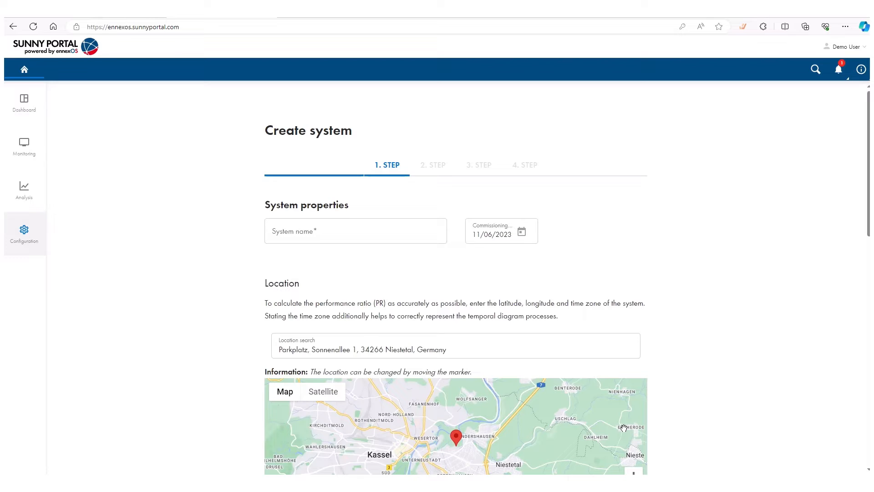
Name the system 'Demo PV system' with a 0.12 feed-in tariff and self-consumption Yes.
type("Demo PV system")
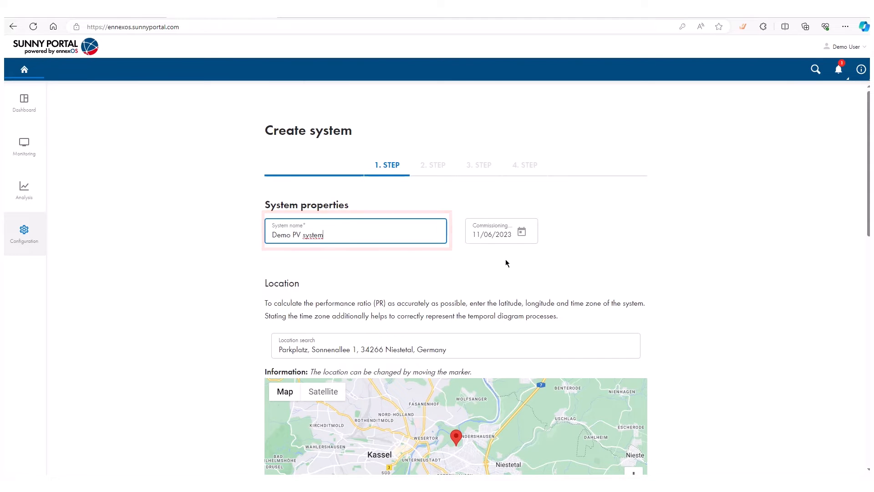
scroll("down", 3)
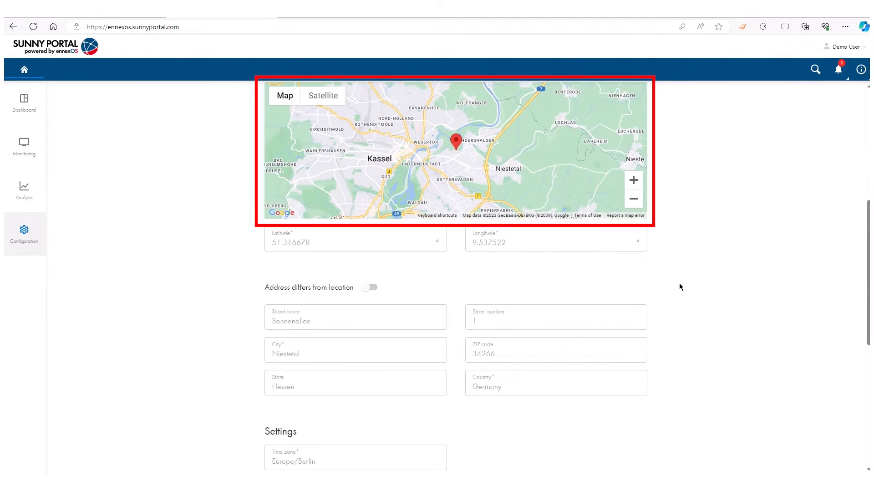
scroll("down", 3)
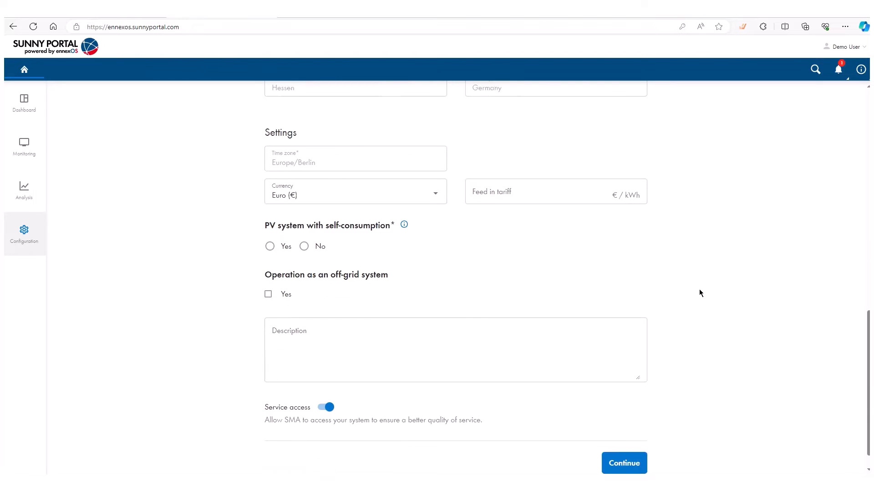
type("0")
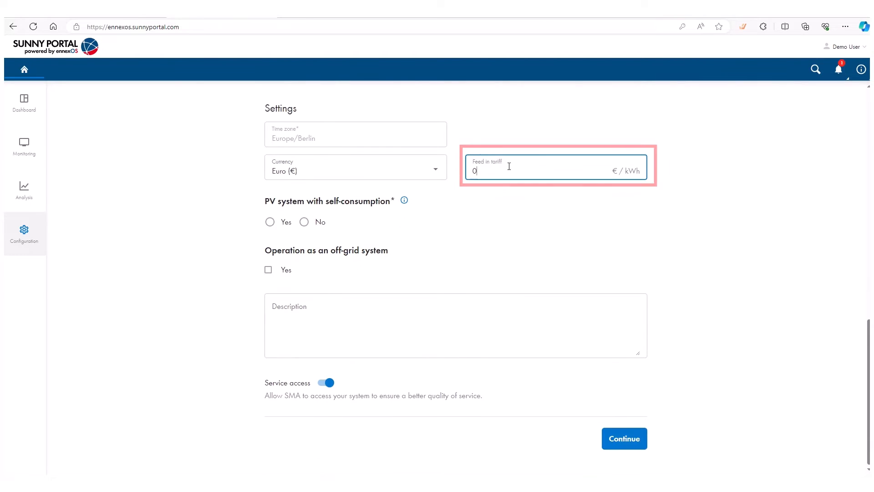
type(".12")
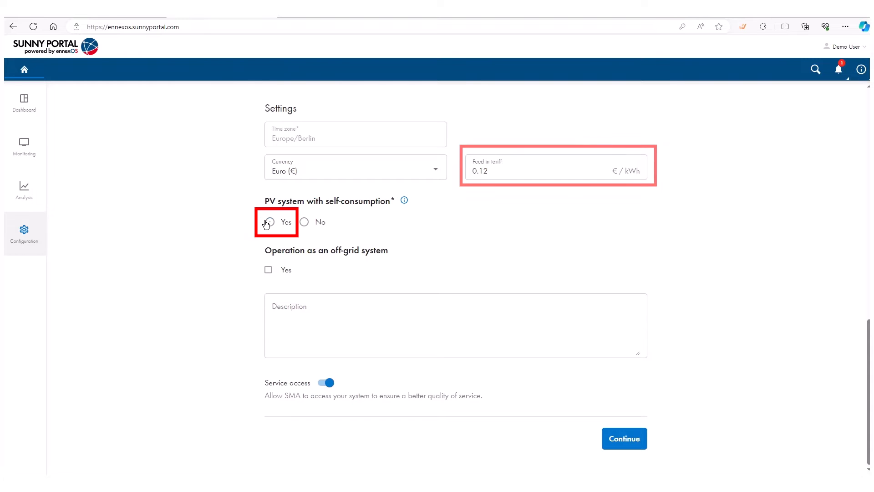
left_click(270, 222)
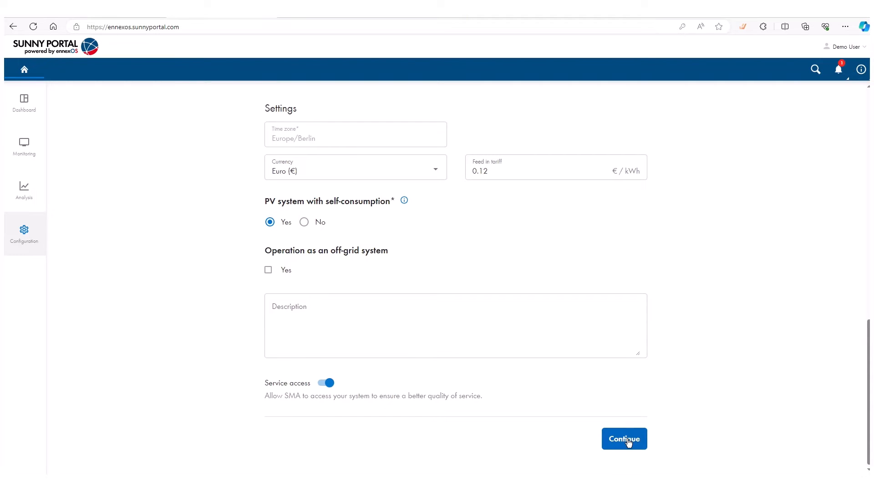
left_click(623, 438)
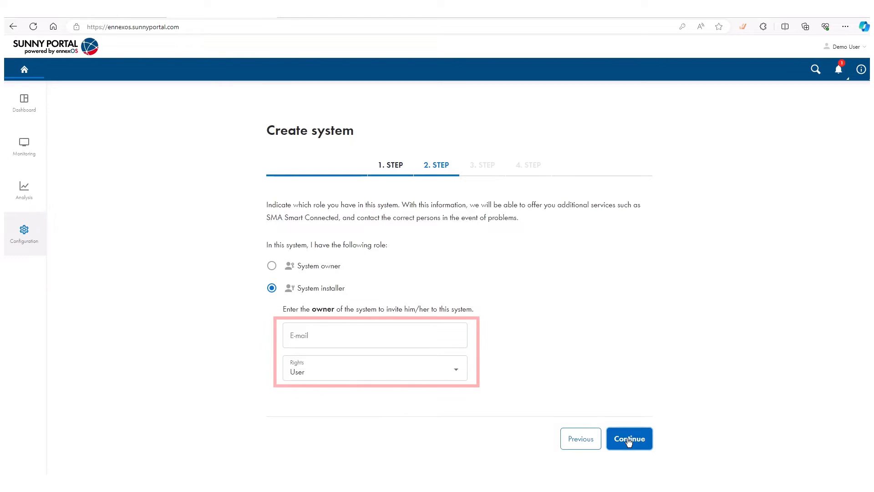
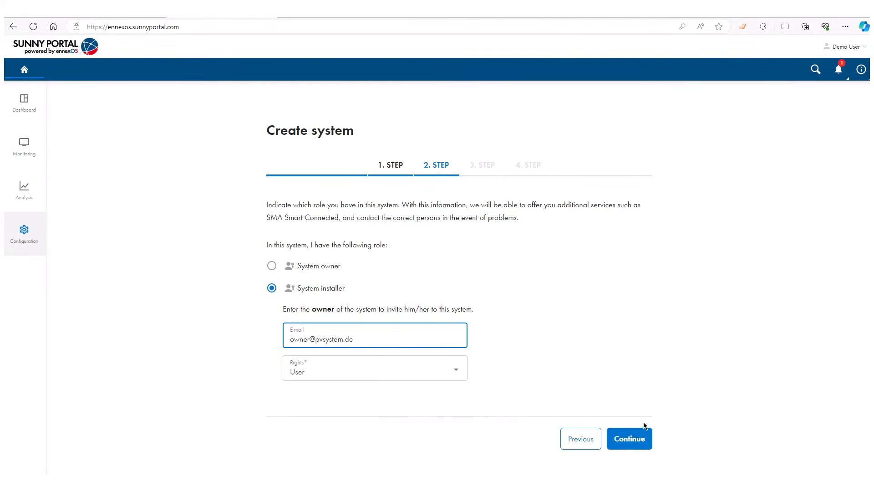
left_click(629, 438)
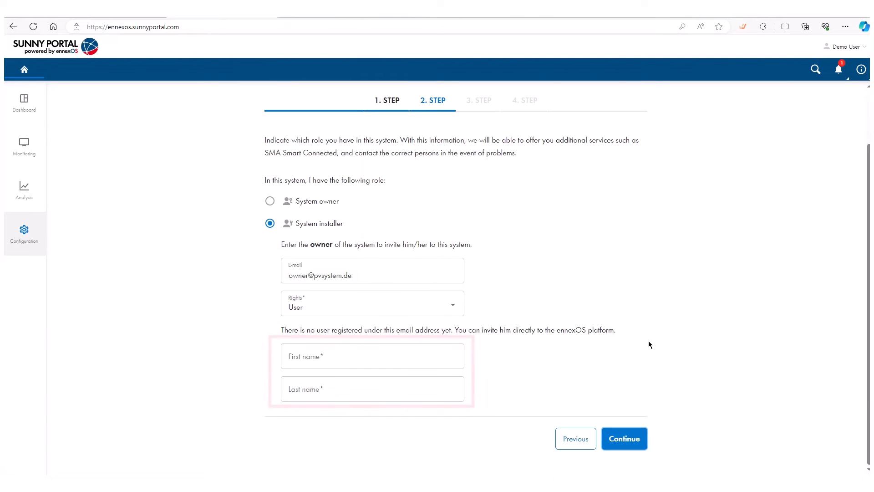
type("M")
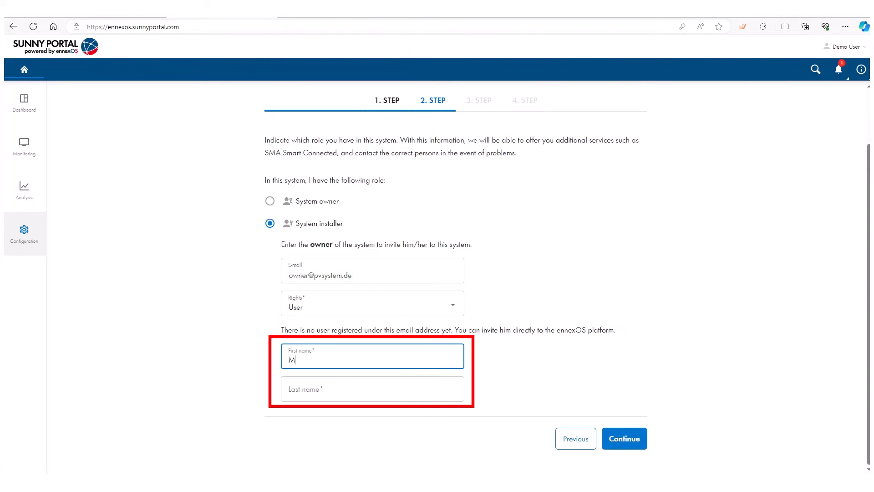
type("Keller")
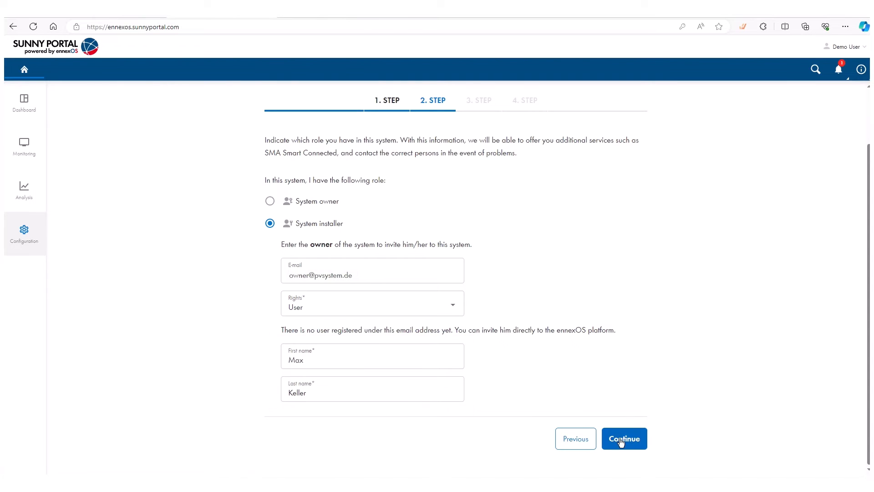
left_click(623, 438)
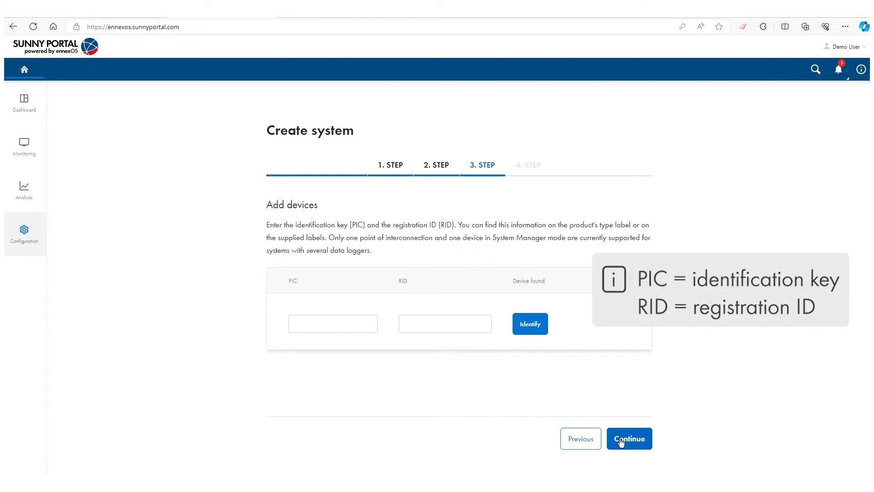
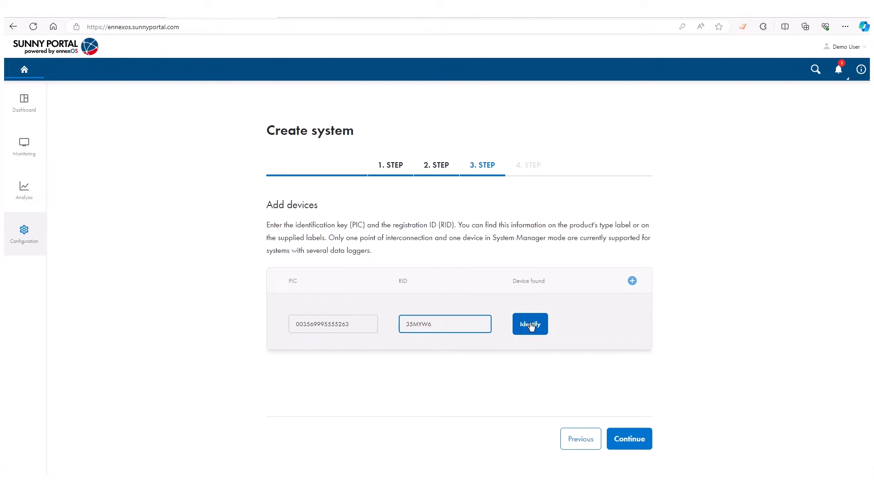
left_click(529, 323)
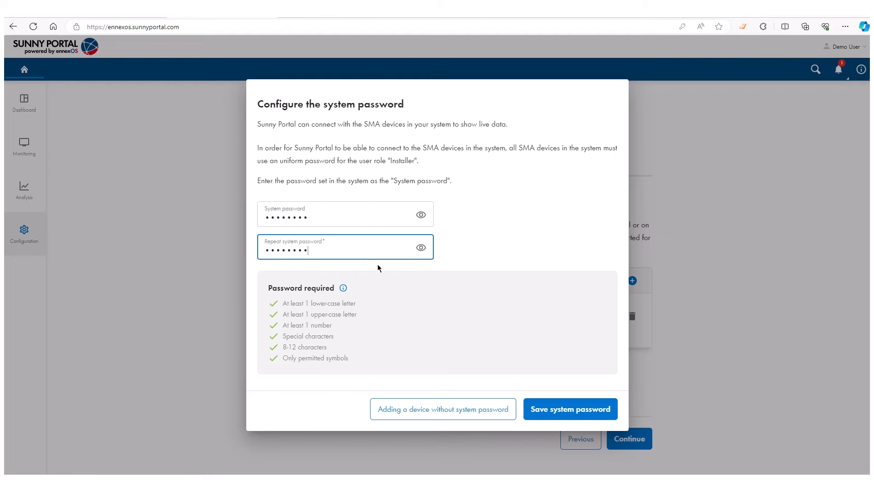
left_click(569, 408)
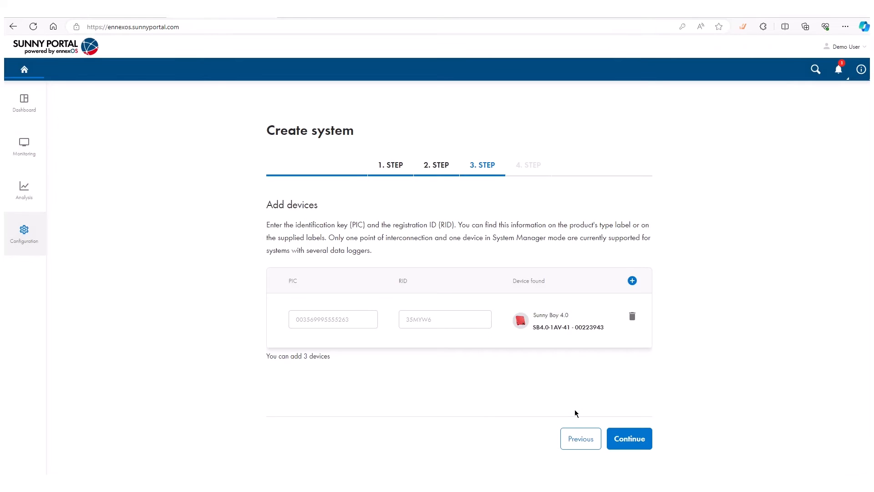
mouse_move(629, 438)
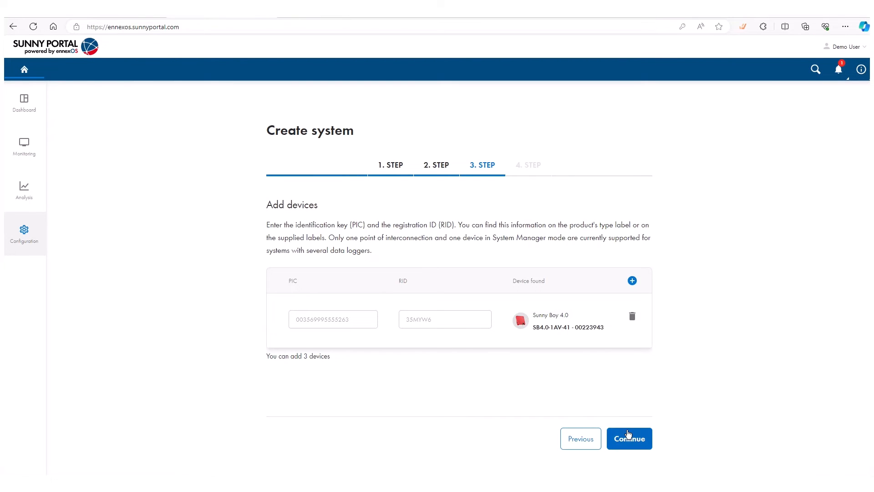
left_click(629, 438)
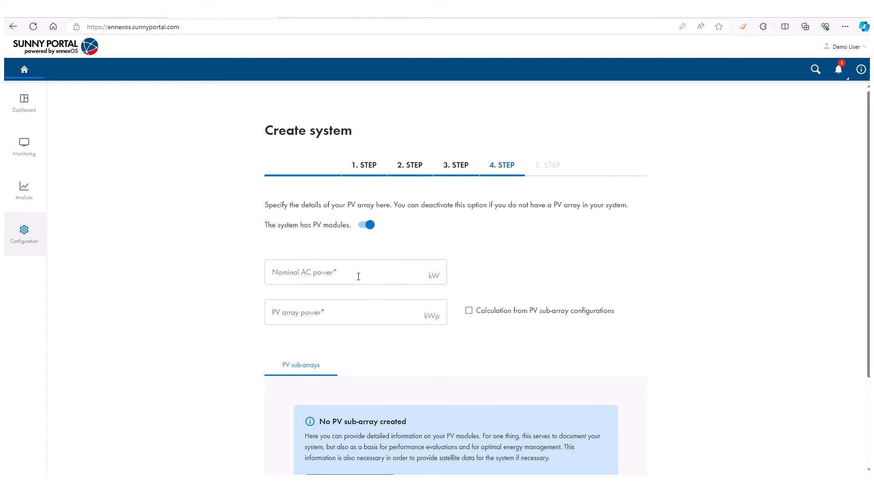
Enter 4 kW nominal AC power and 5 kWp PV array power.
type("4")
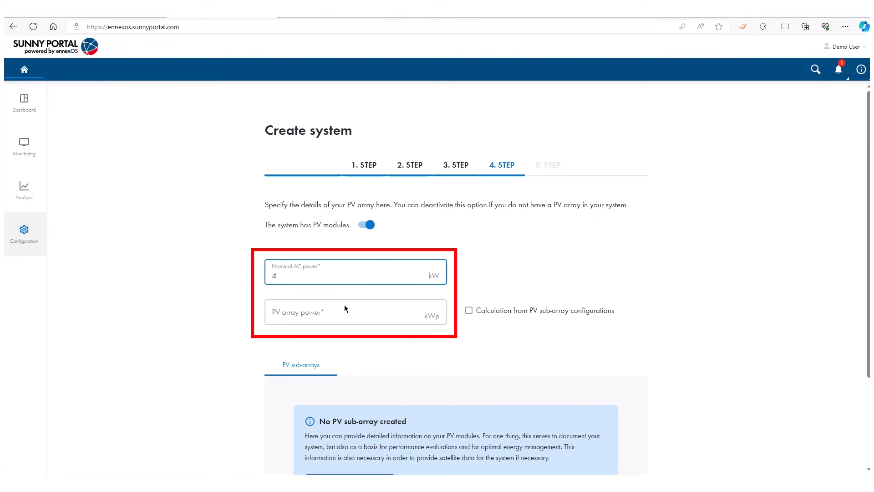
type("5")
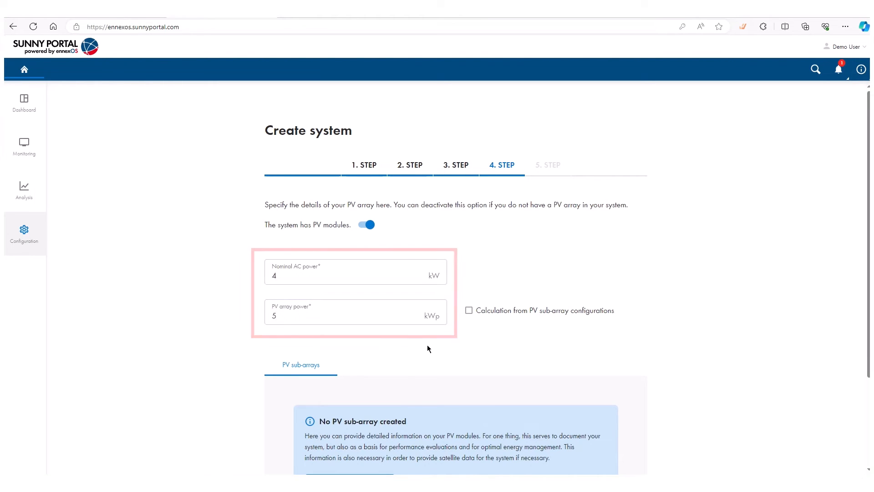
scroll("down", 3)
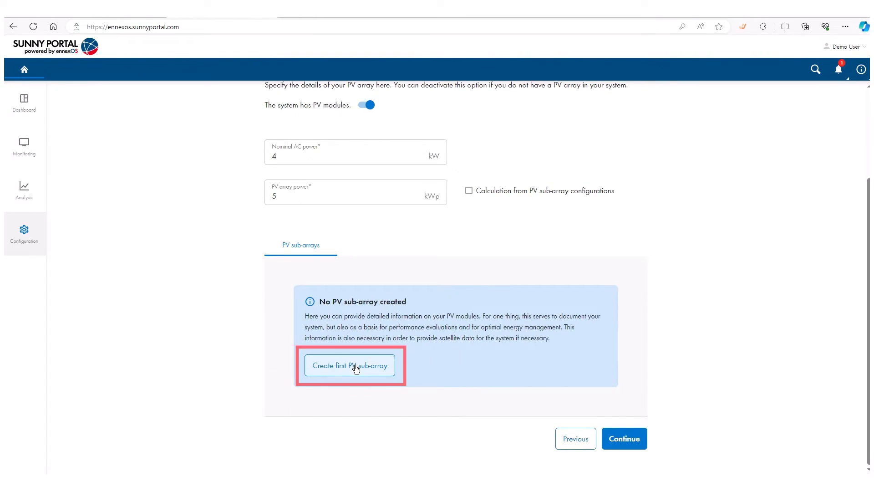
Add PV sub-array 'PV 1' with 90° orientation, 30° tilt and 5 kWp.
left_click(349, 365)
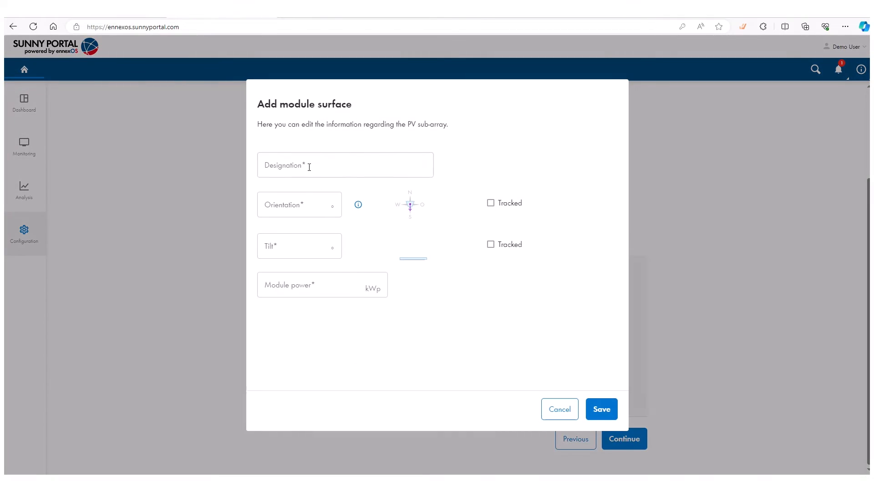
type("PV 1")
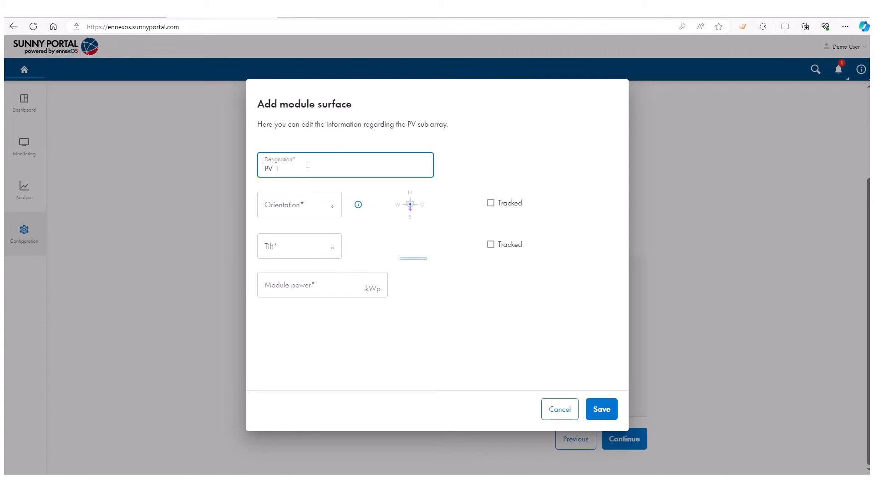
type("90")
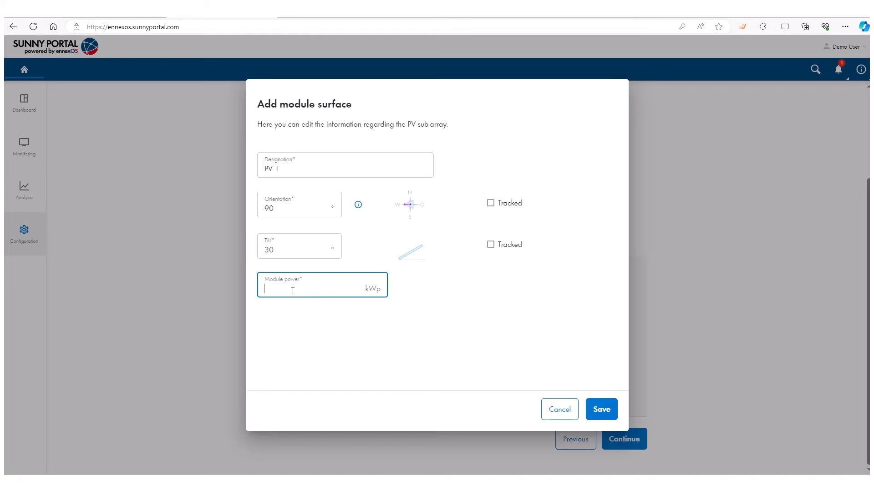
type("5")
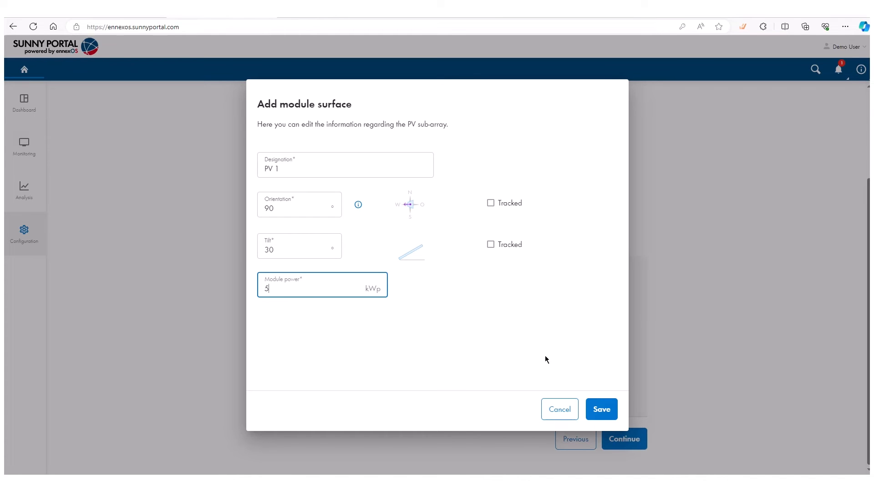
left_click(601, 409)
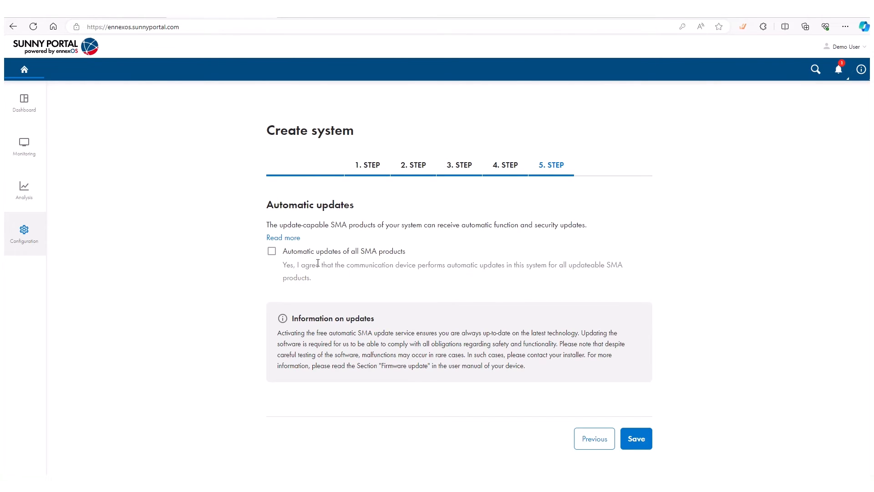
Enable automatic updates of SMA products and create the system.
left_click(271, 251)
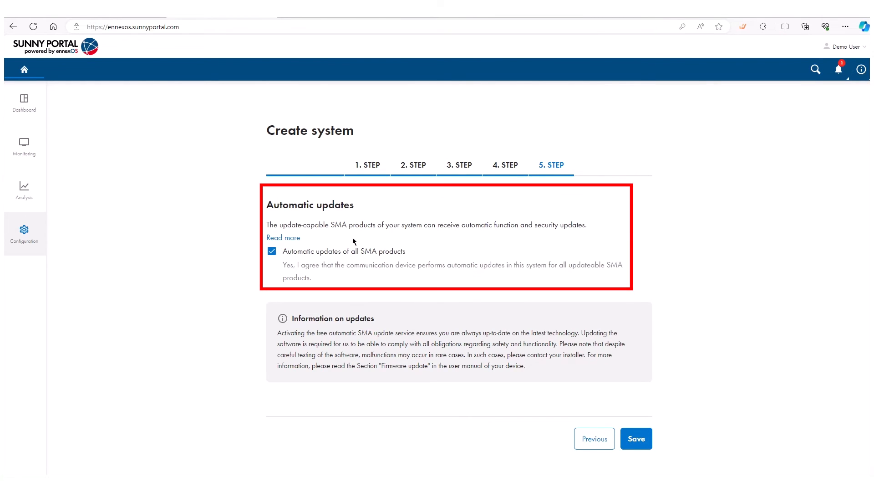
left_click(636, 438)
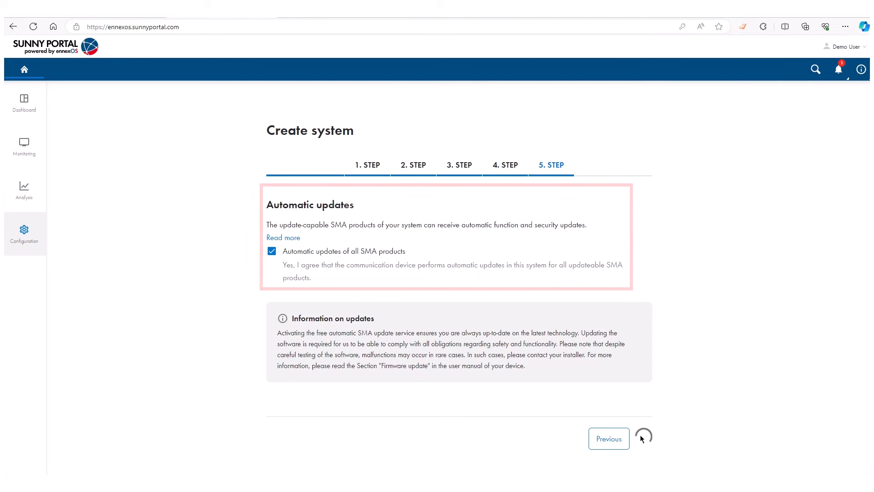
left_click(643, 439)
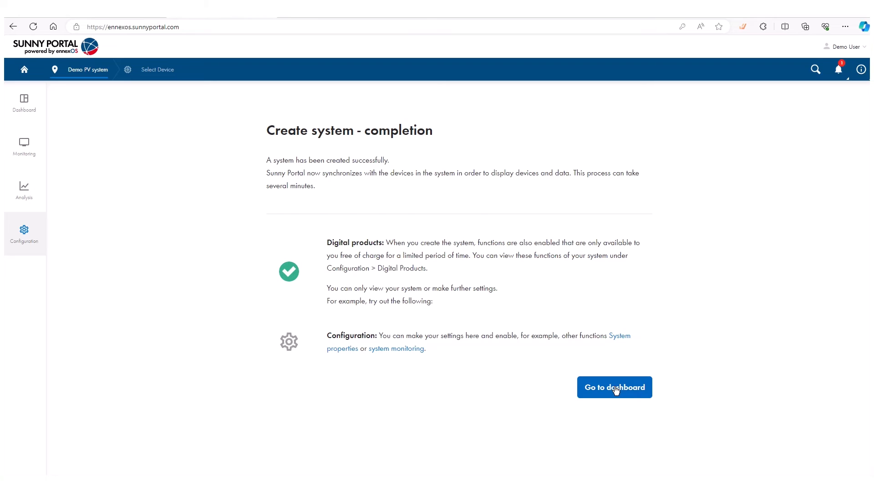
Go to the Demo PV system dashboard from the completion page.
left_click(614, 387)
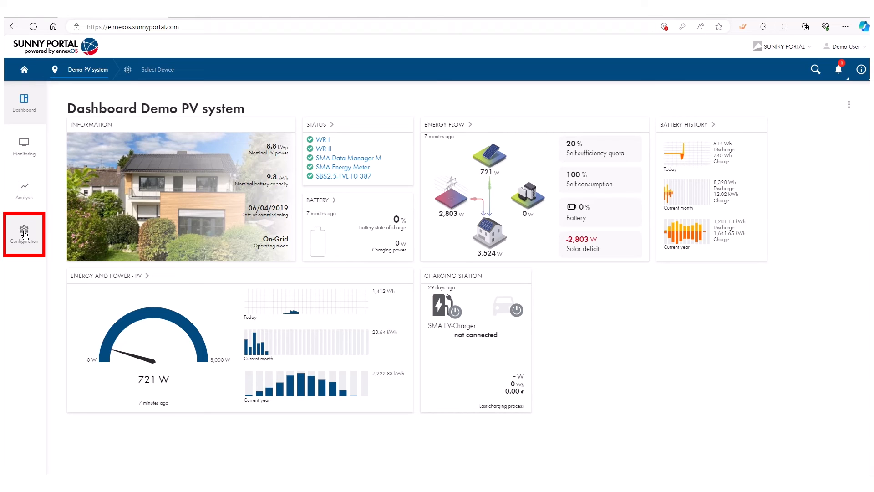
Open Configuration > System monitoring and scroll to SMA Smart Connected.
left_click(24, 234)
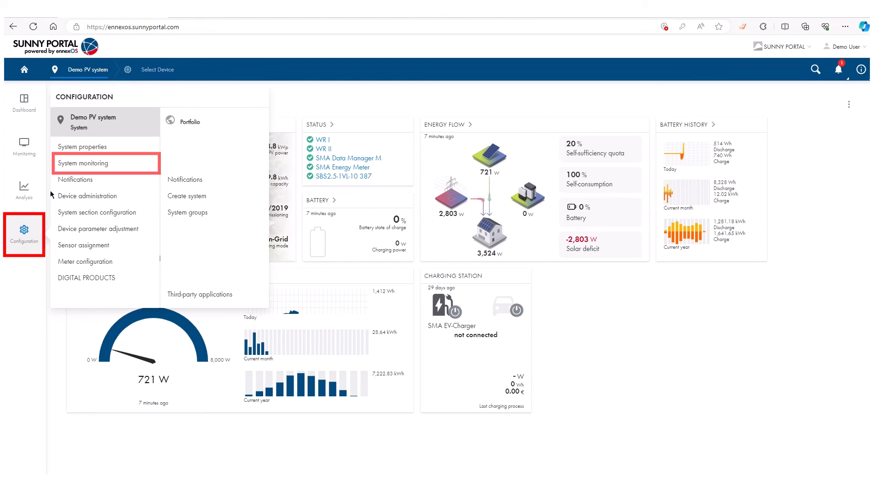
left_click(90, 163)
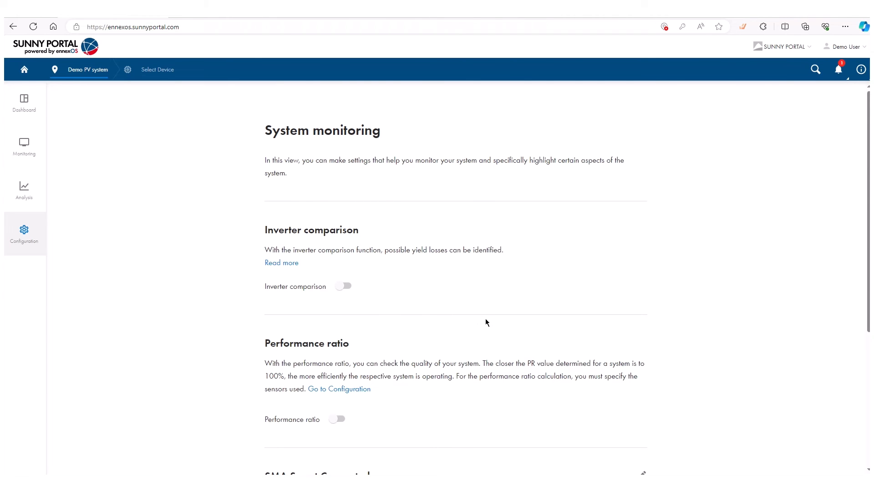
scroll("down", 3)
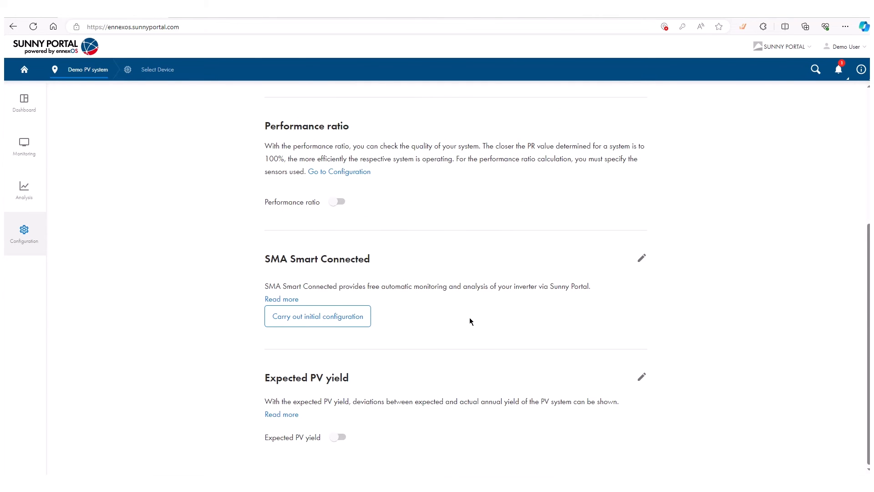
Enable SMA Smart Connected participation, save, and go to Configuration > Notifications.
left_click(318, 316)
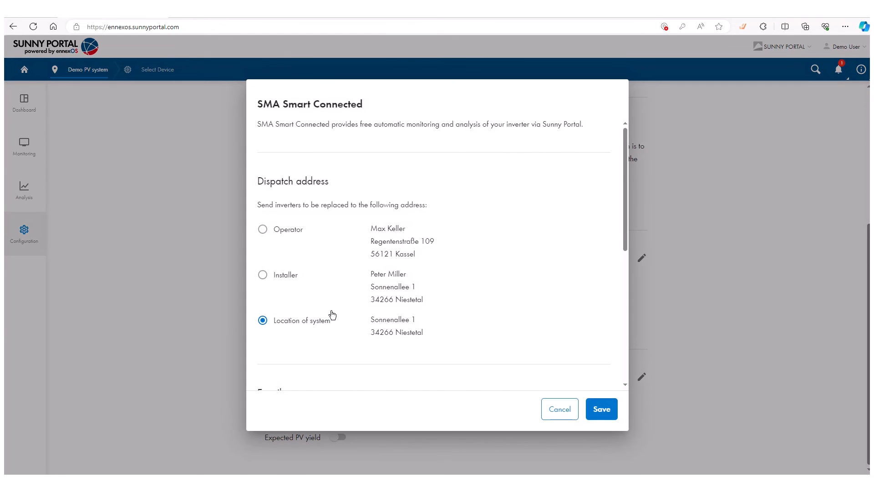
scroll("down", 3)
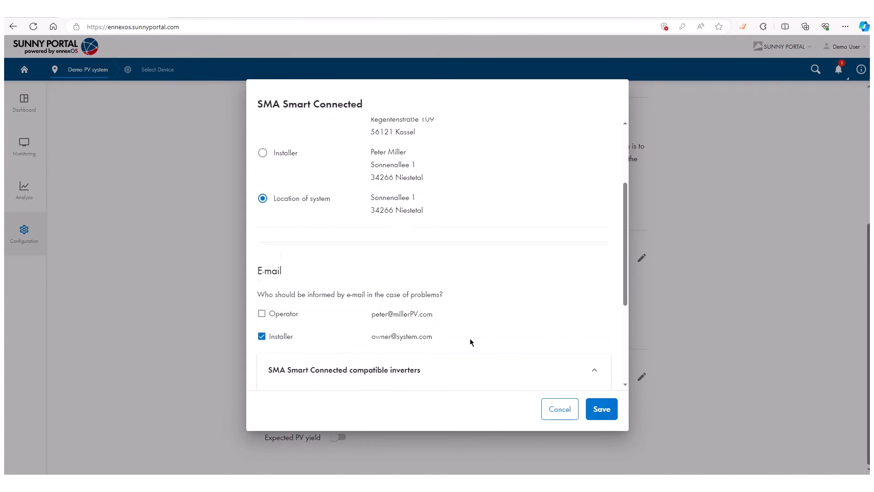
scroll("down", 3)
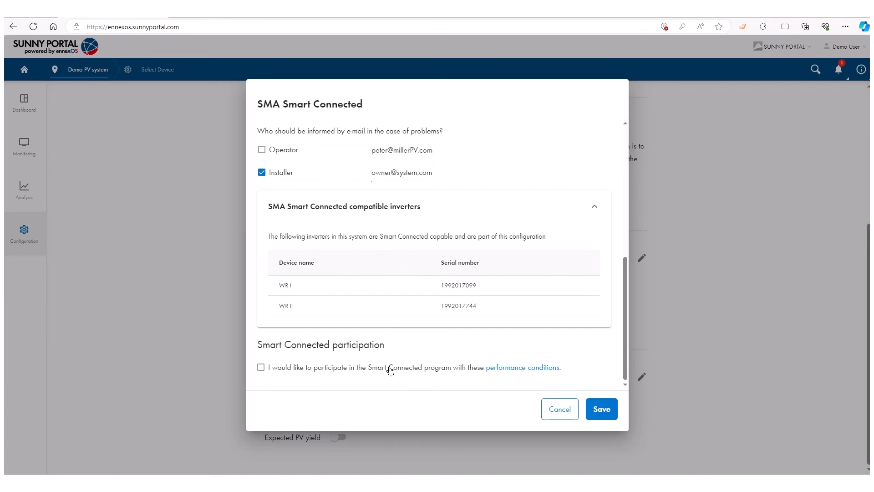
left_click(261, 367)
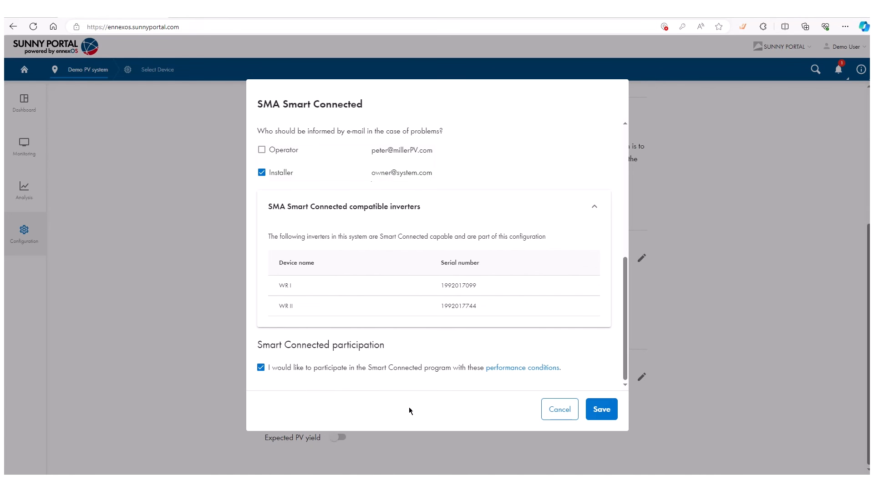
left_click(601, 408)
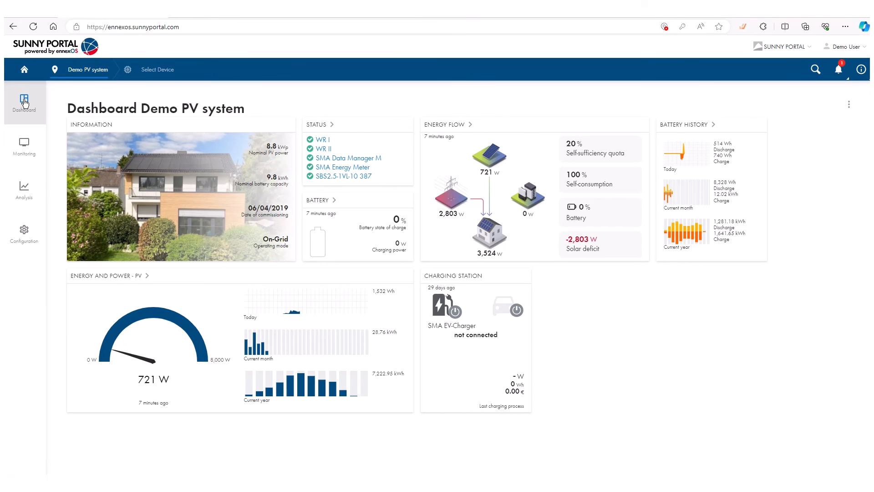
mouse_move(24, 183)
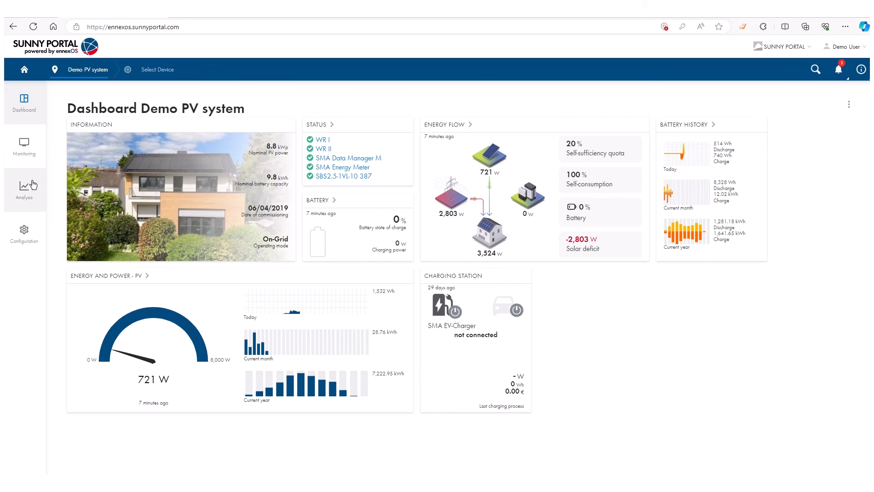
left_click(24, 231)
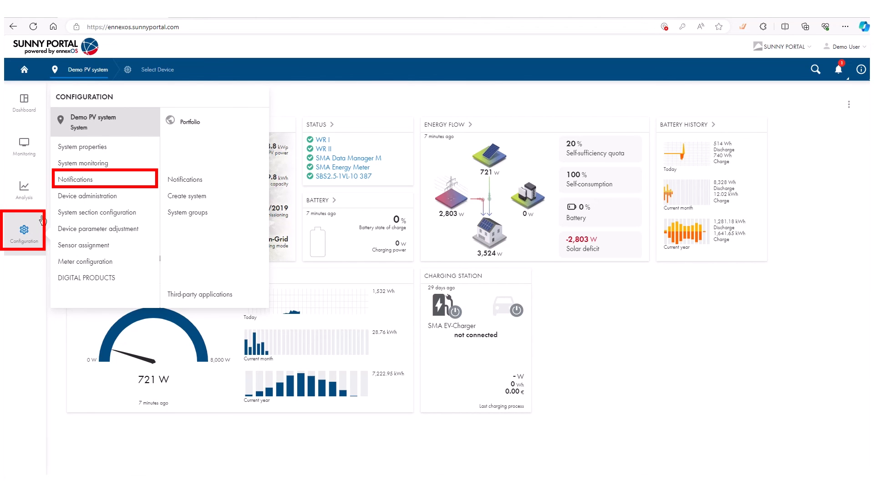
left_click(76, 179)
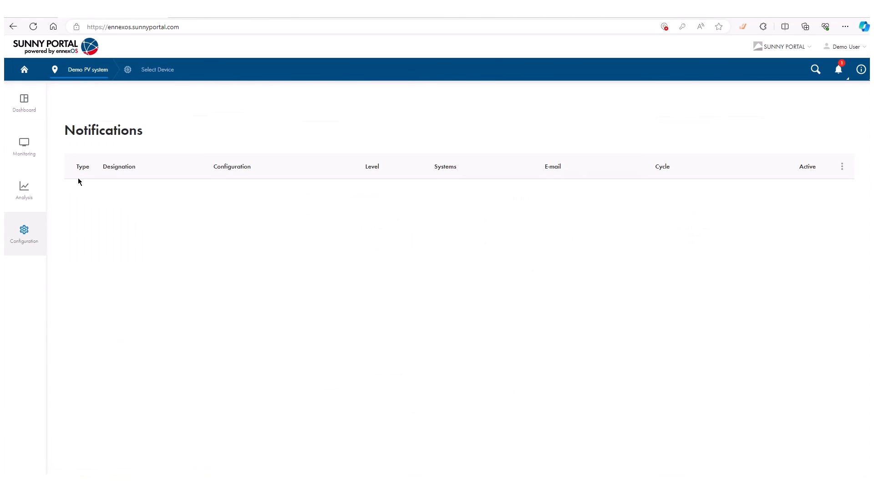
Add an 'Alarm communication monitoring' notification and return to the Demo PV system dashboard.
left_click(842, 166)
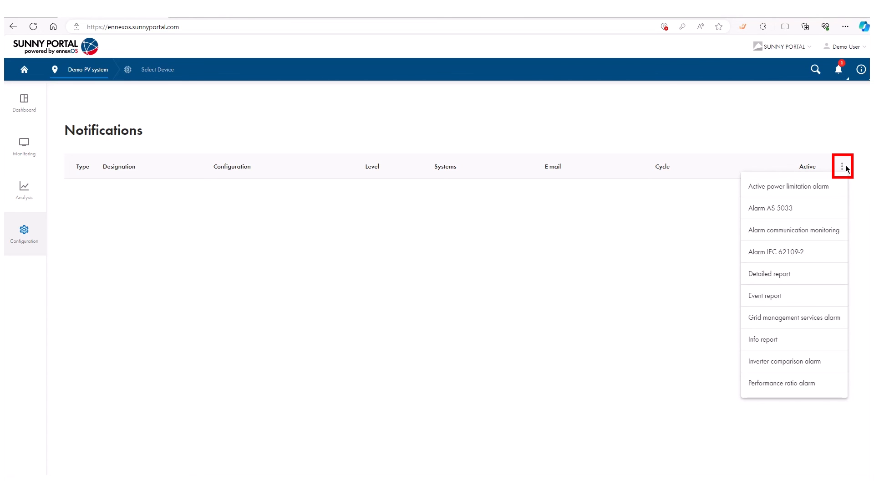
left_click(794, 230)
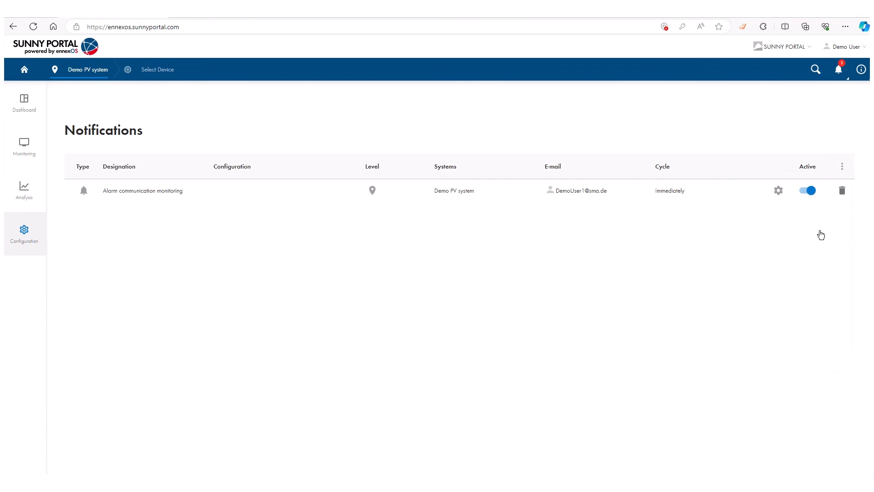
mouse_move(814, 237)
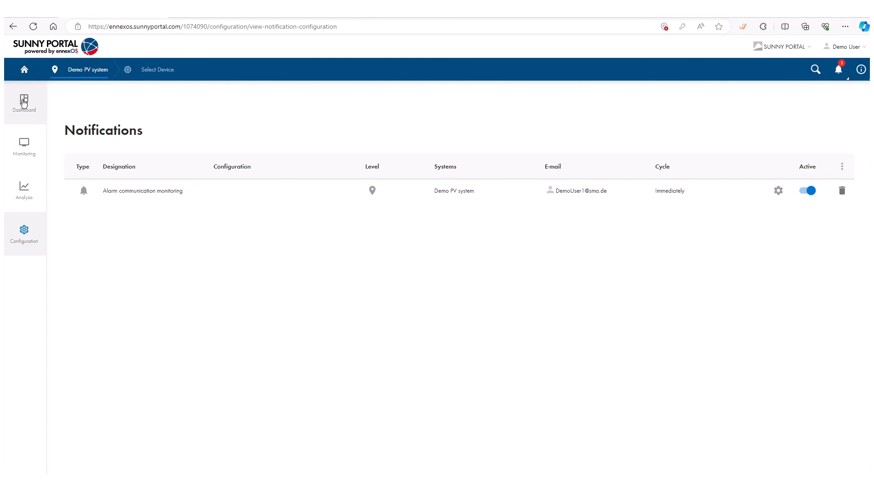
left_click(24, 103)
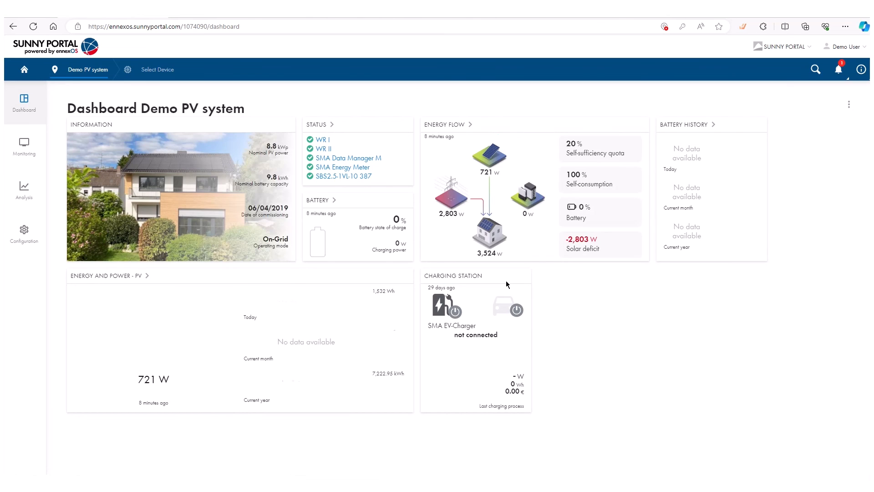